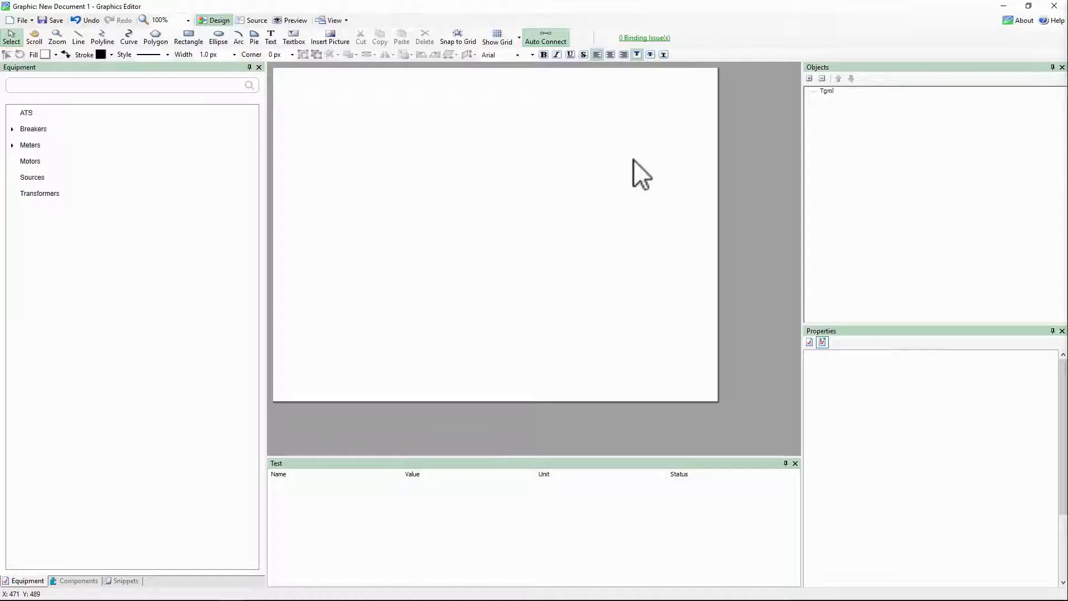
pyautogui.moveTo(592, 187)
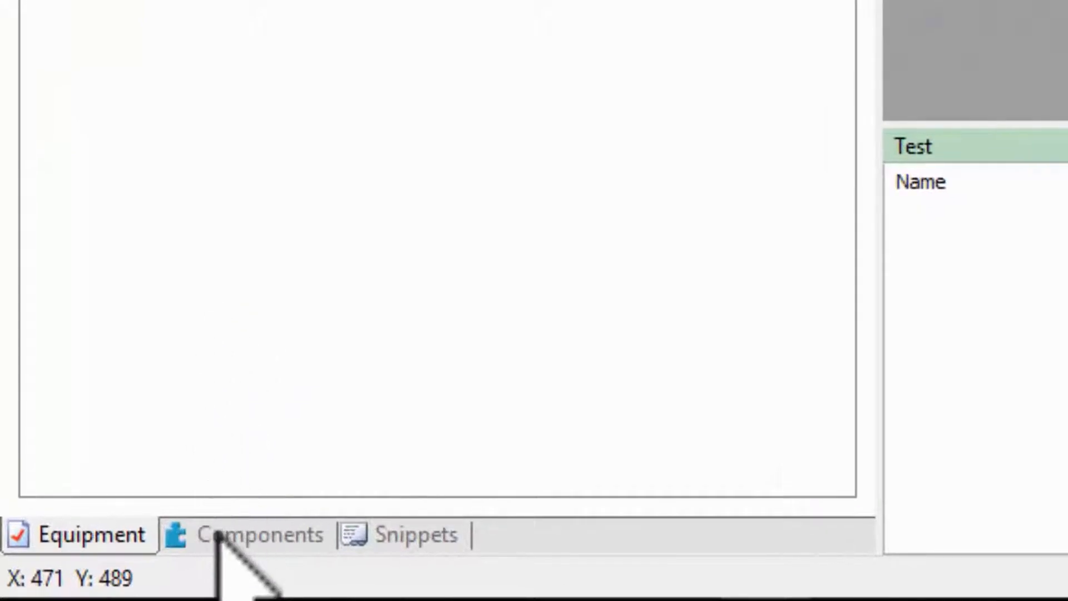
# Drag Utility - Style 1 from Sources and Motors components onto the page.
pyautogui.click(259, 534)
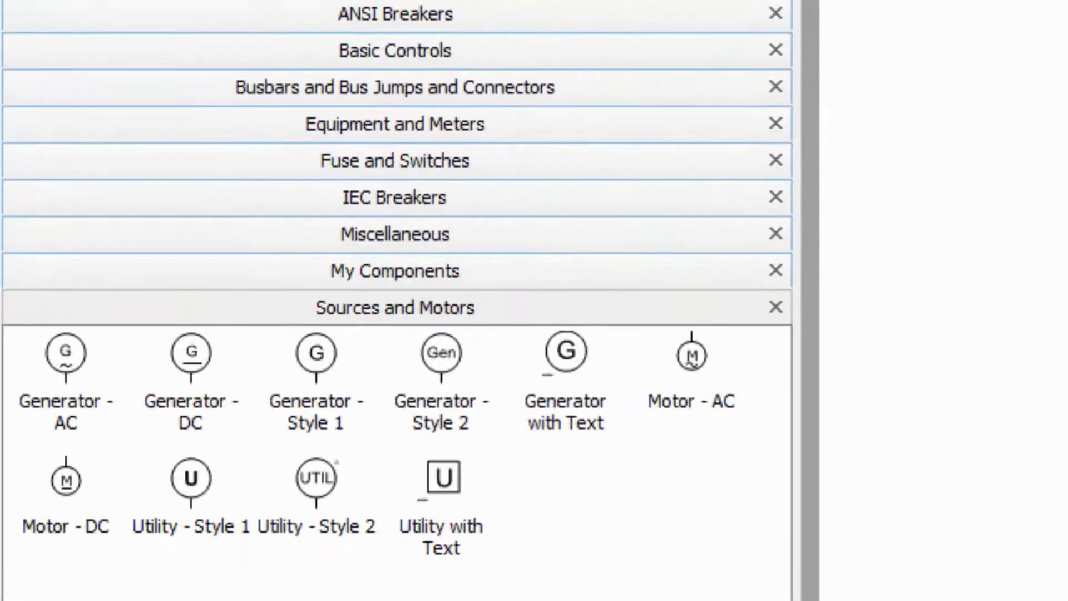
pyautogui.moveTo(189, 480); pyautogui.dragTo(293, 479)
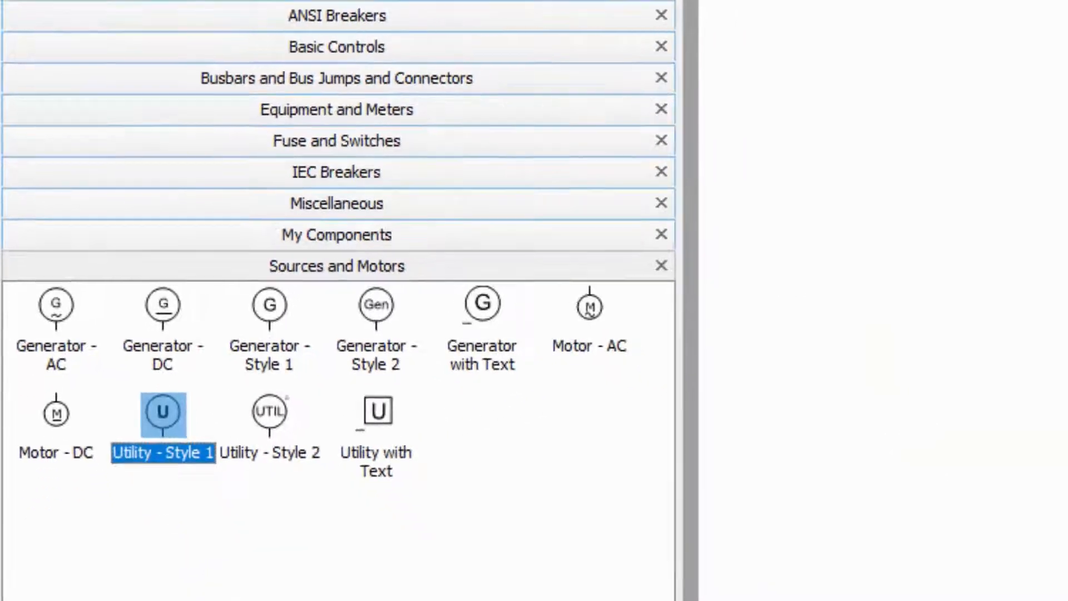
pyautogui.moveTo(162, 414); pyautogui.dragTo(634, 146)
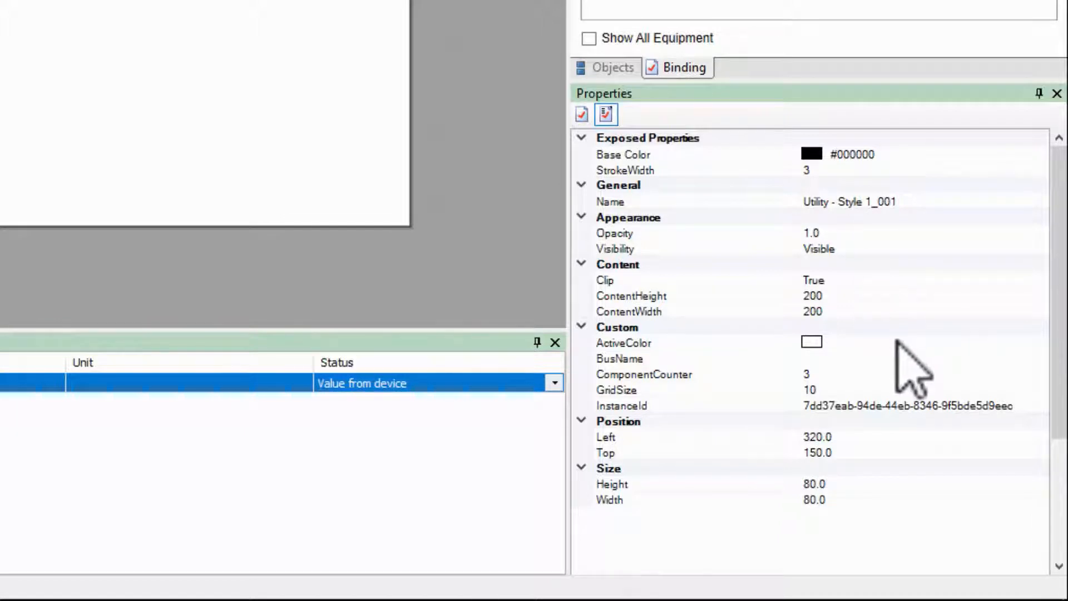
pyautogui.moveTo(845, 368)
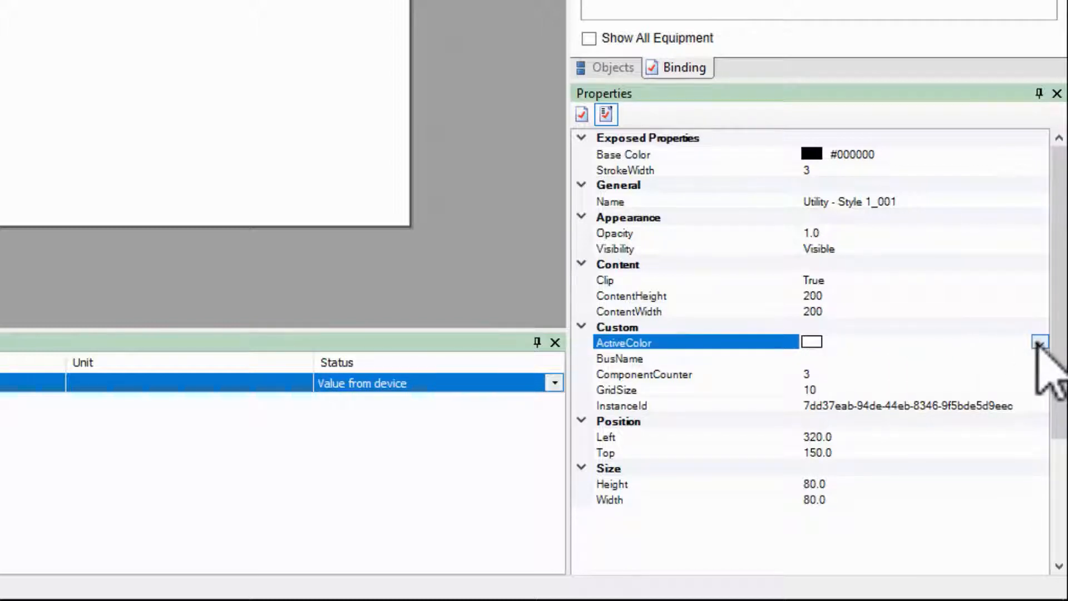
# Choose the red swatch (#FF0000) for the utility's ActiveColor.
pyautogui.click(1038, 342)
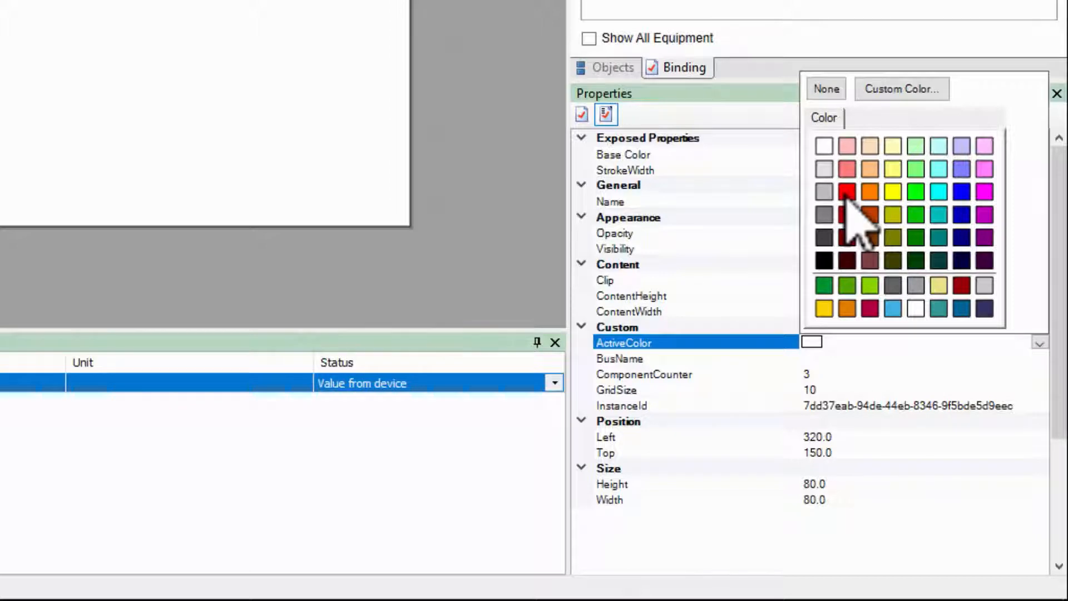
pyautogui.click(847, 192)
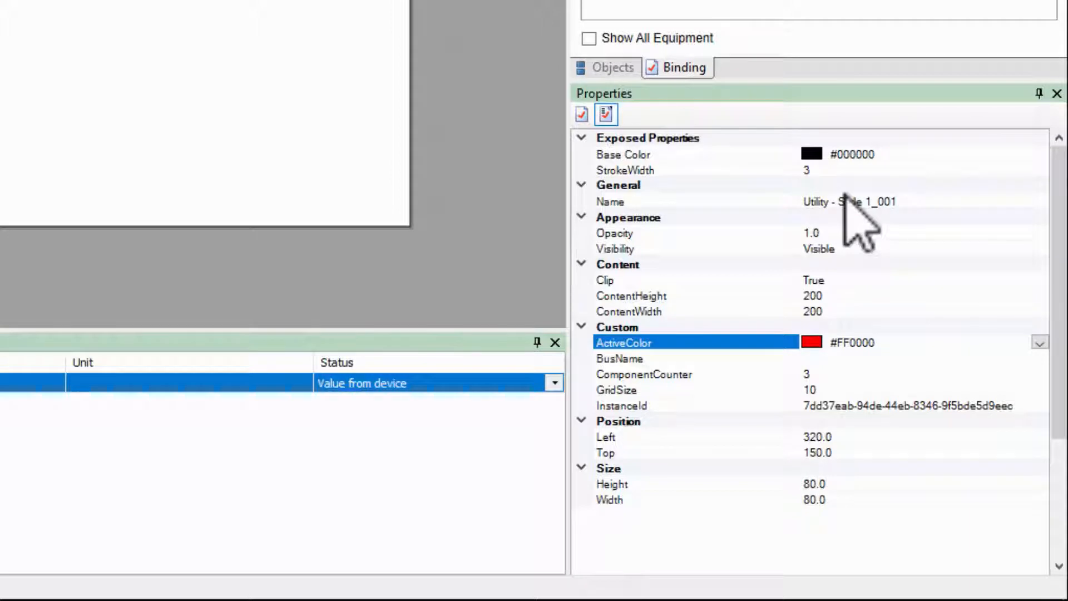
pyautogui.moveTo(879, 382)
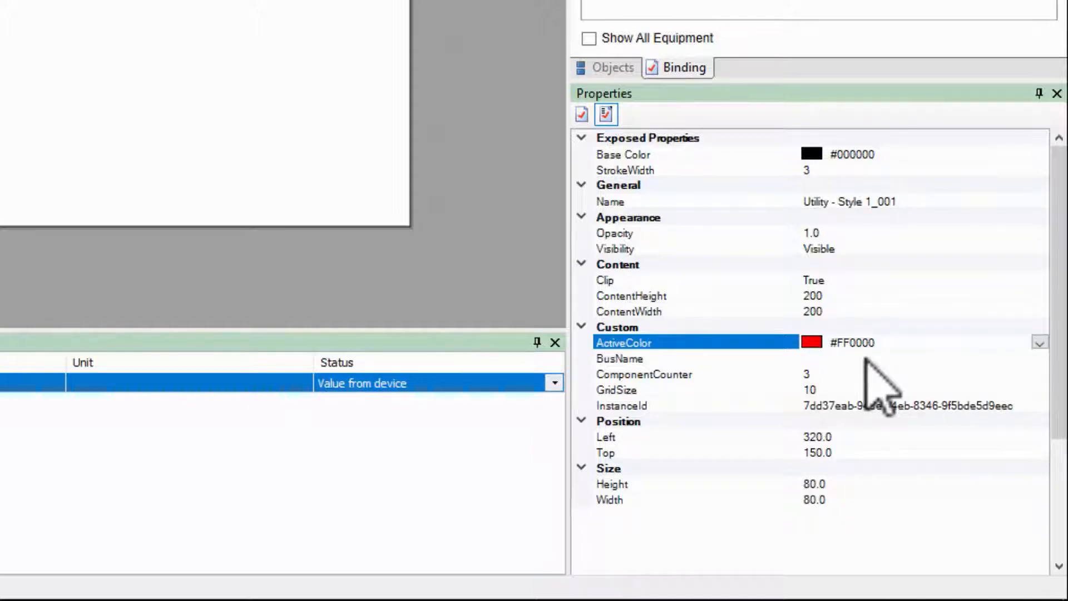
pyautogui.moveTo(771, 286)
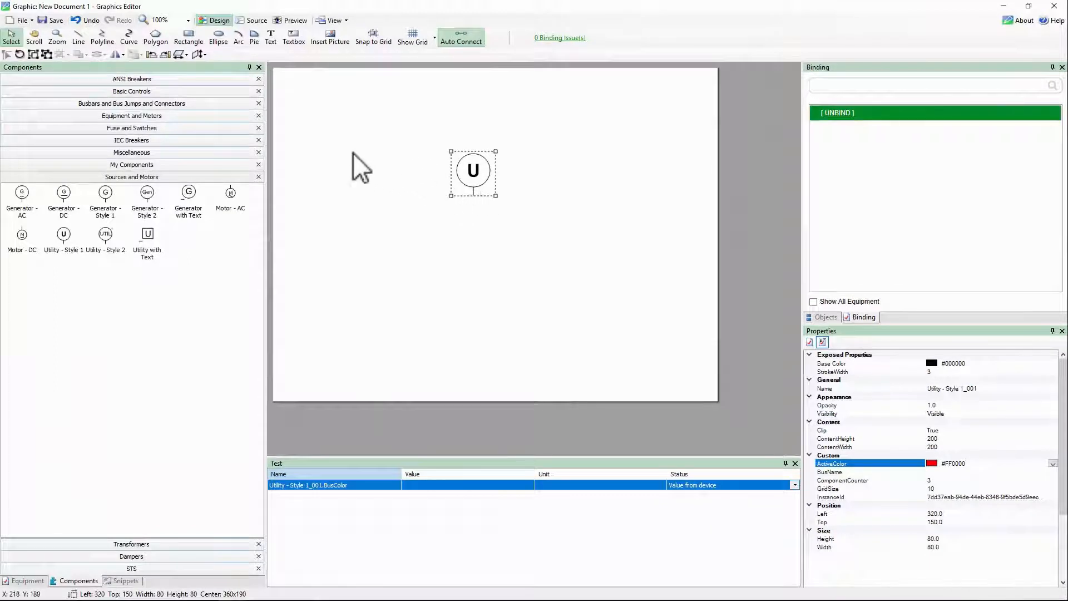
# Place a Vertical Busbar below the utility source, select it, and view the Objects tree.
pyautogui.click(131, 103)
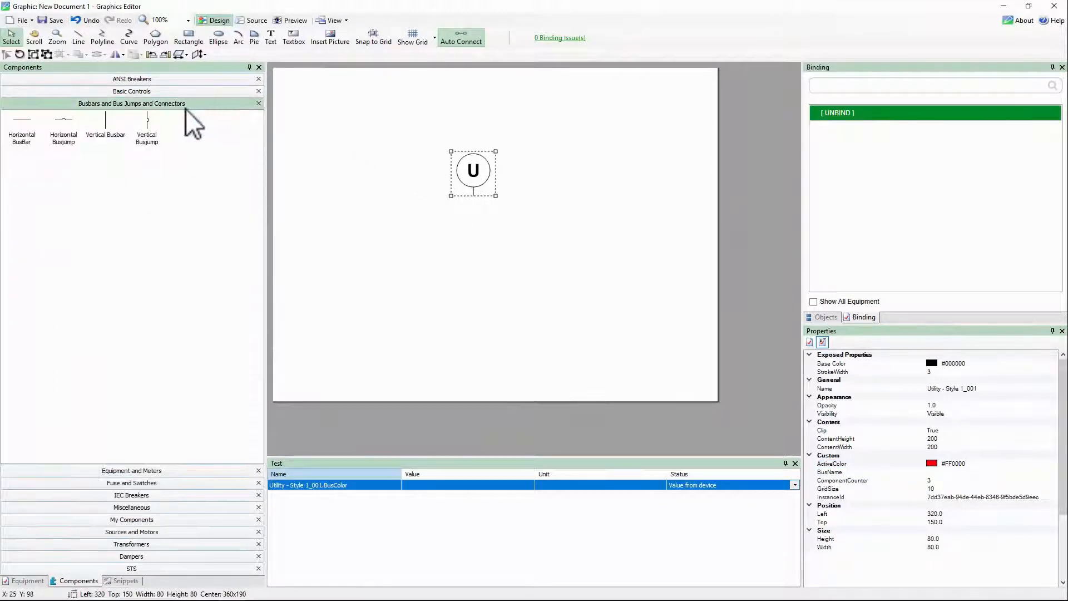
pyautogui.click(105, 122)
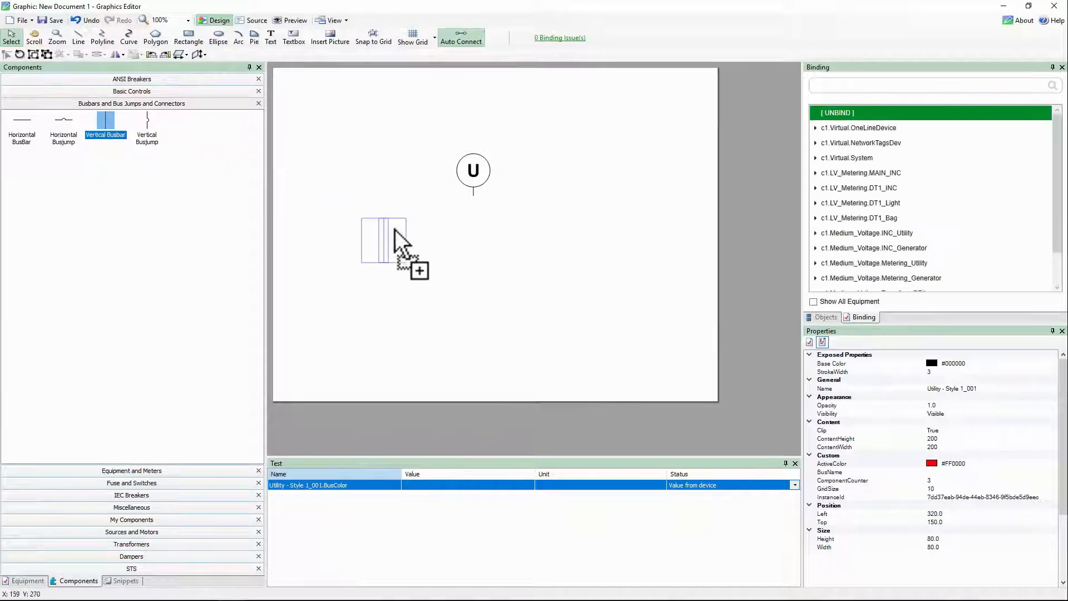
pyautogui.moveTo(383, 248); pyautogui.dragTo(470, 247)
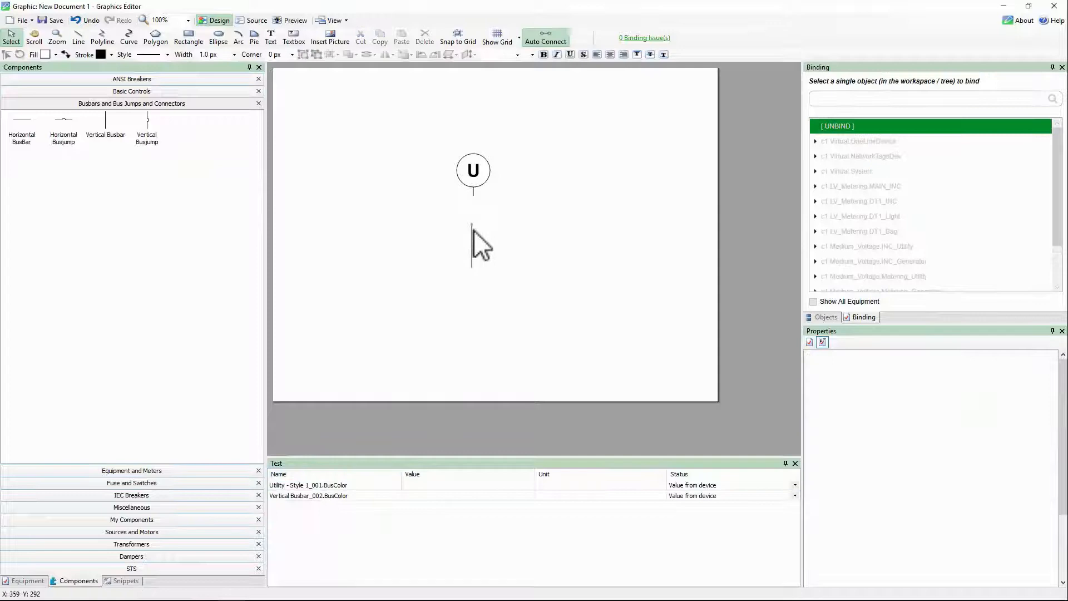
pyautogui.click(474, 219)
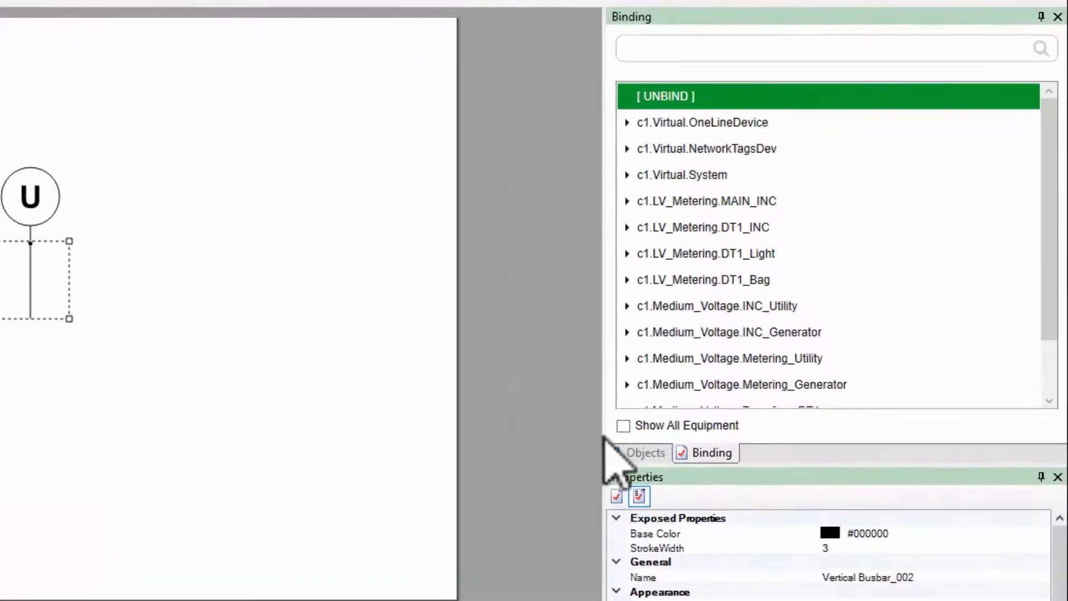
pyautogui.click(644, 453)
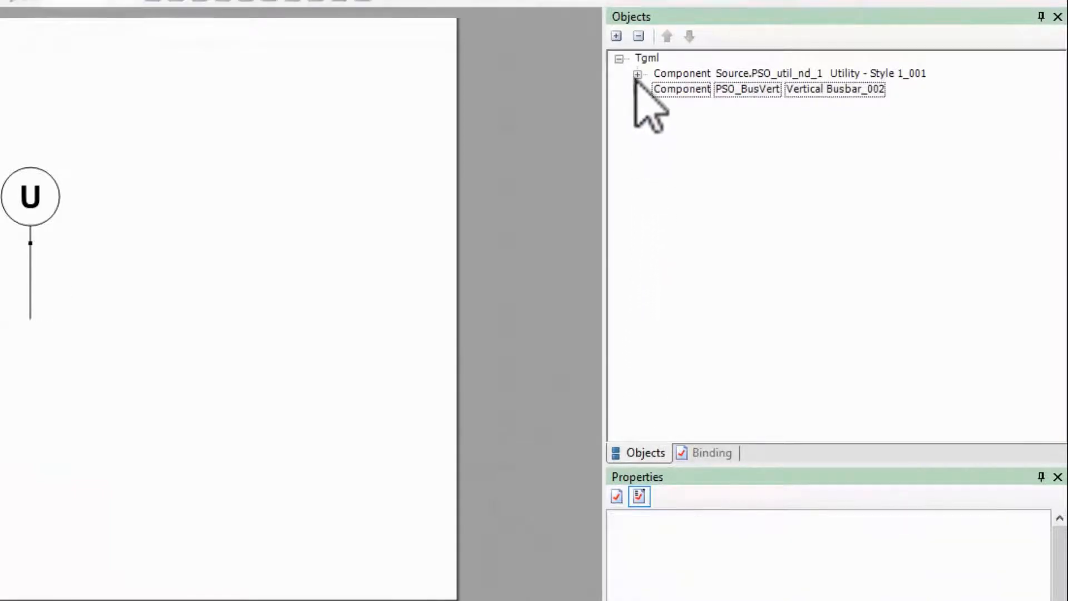
# Expand Utility - Style 1_001 and select its Conditions node showing ActiveCondition 1.
pyautogui.click(637, 73)
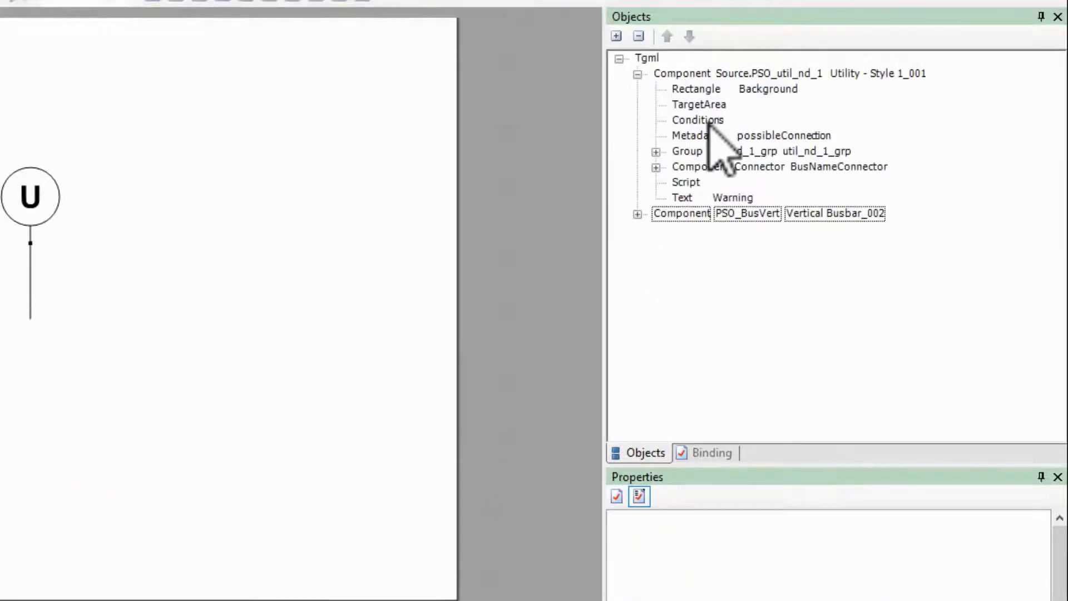
pyautogui.click(698, 120)
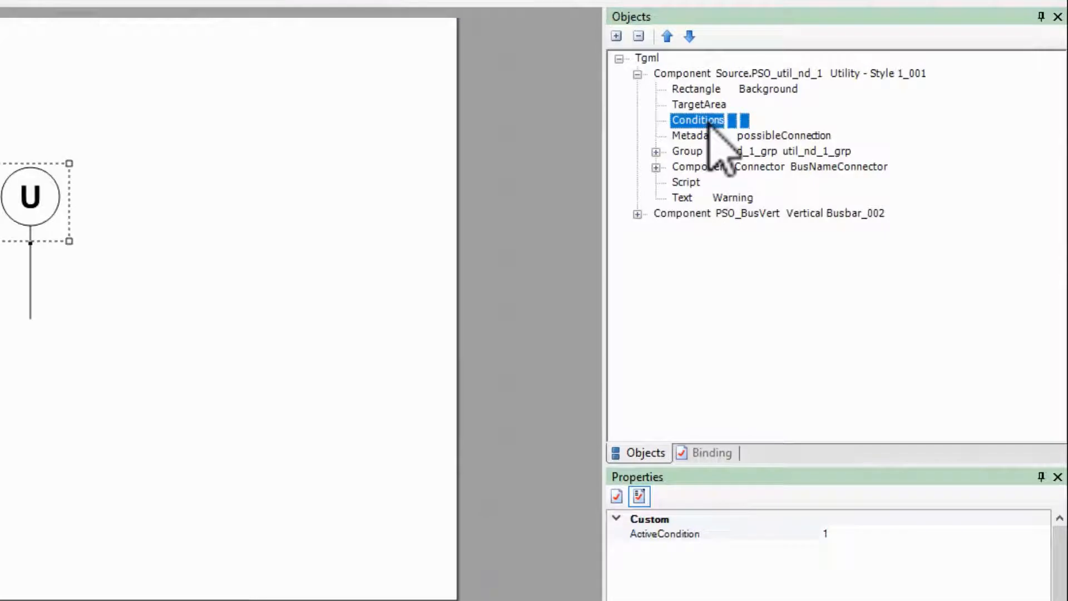
pyautogui.moveTo(845, 511)
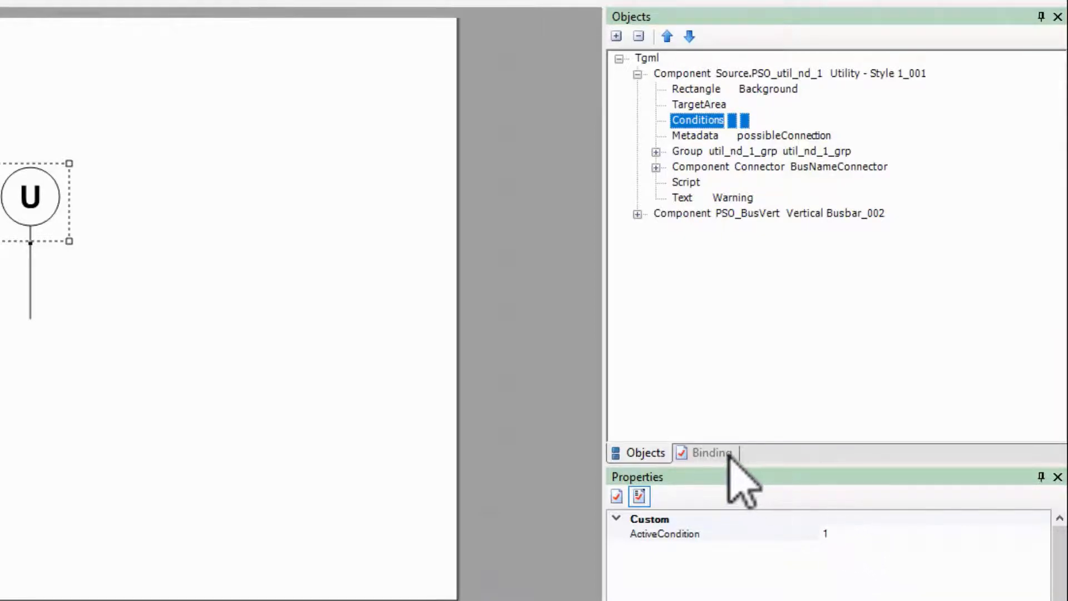
# Bind the utility's ActiveCondition to the Metering_Utility VllAvg tag.
pyautogui.click(710, 453)
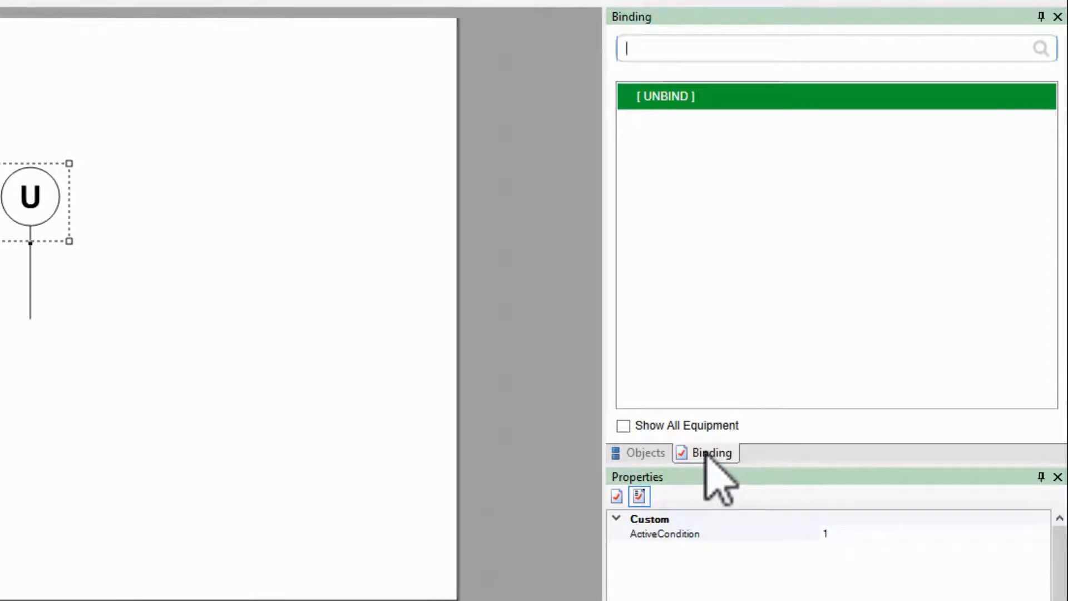
pyautogui.click(622, 425)
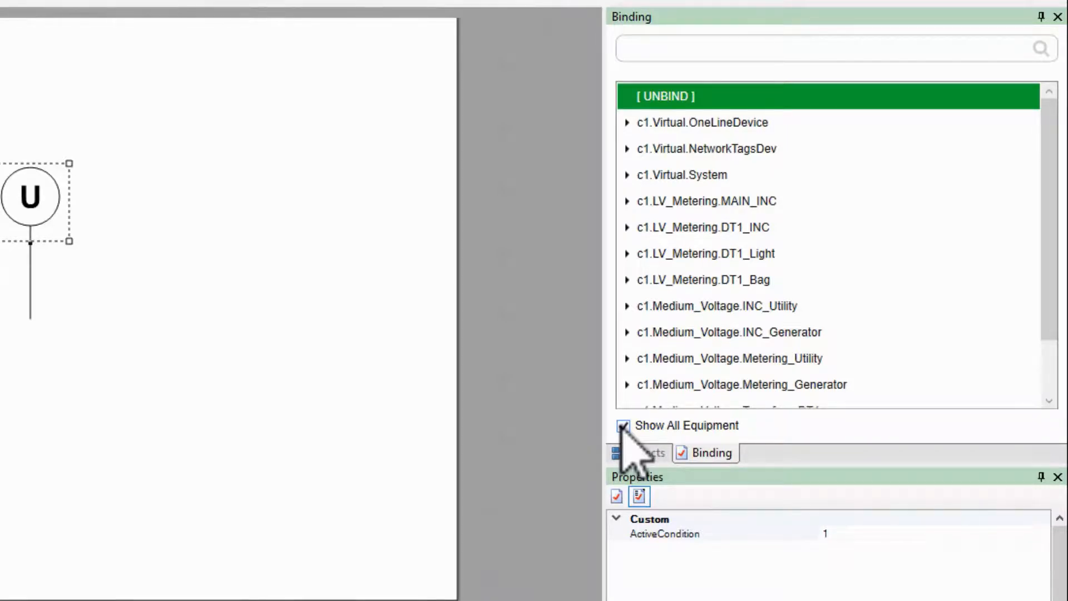
pyautogui.click(728, 358)
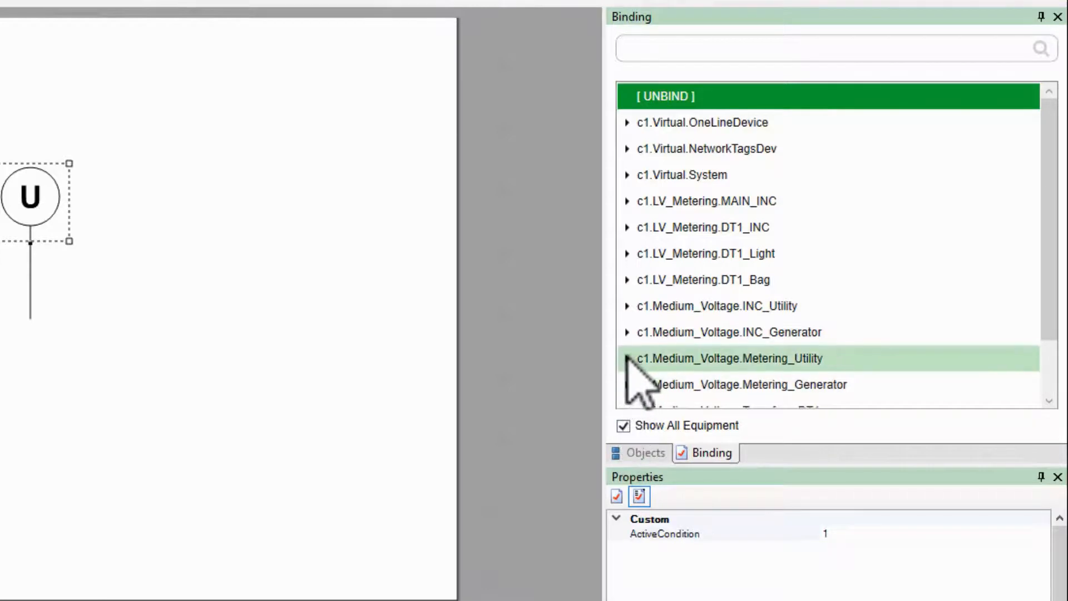
pyautogui.click(628, 358)
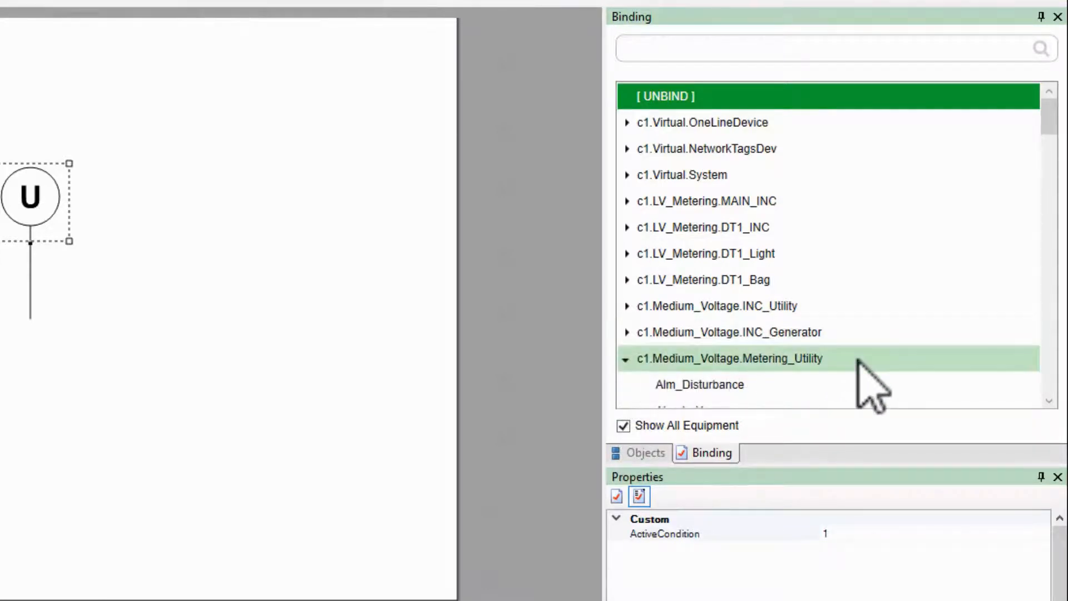
pyautogui.scroll(-3)
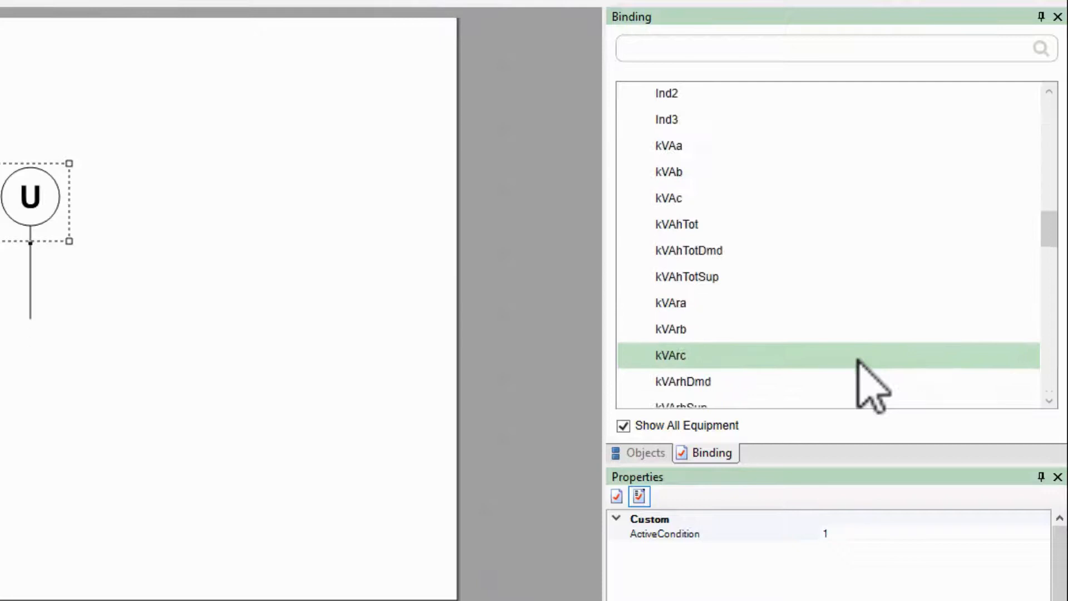
pyautogui.scroll(-3)
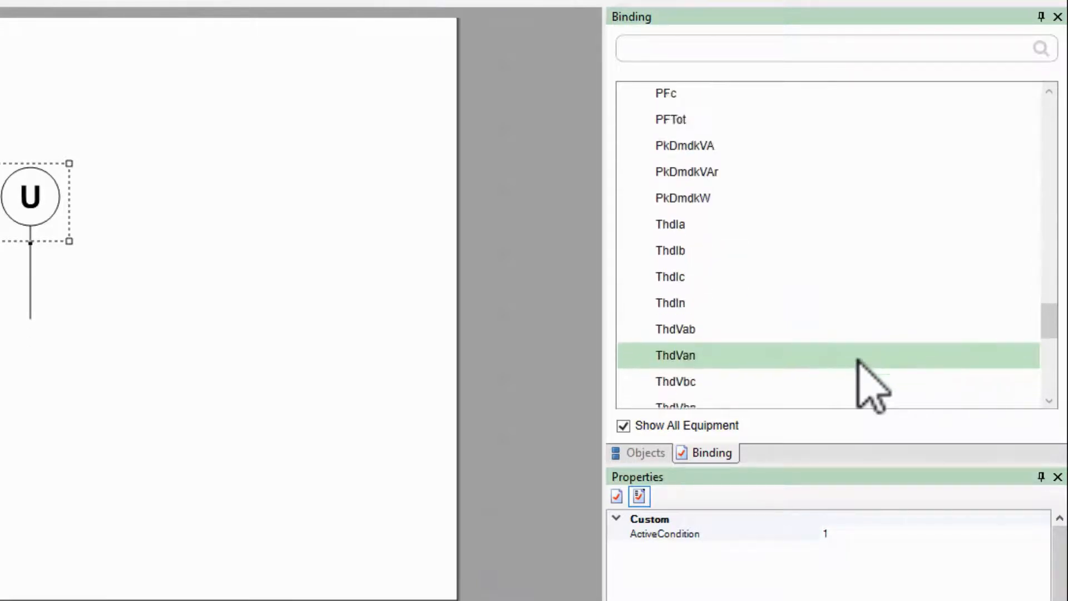
pyautogui.click(672, 318)
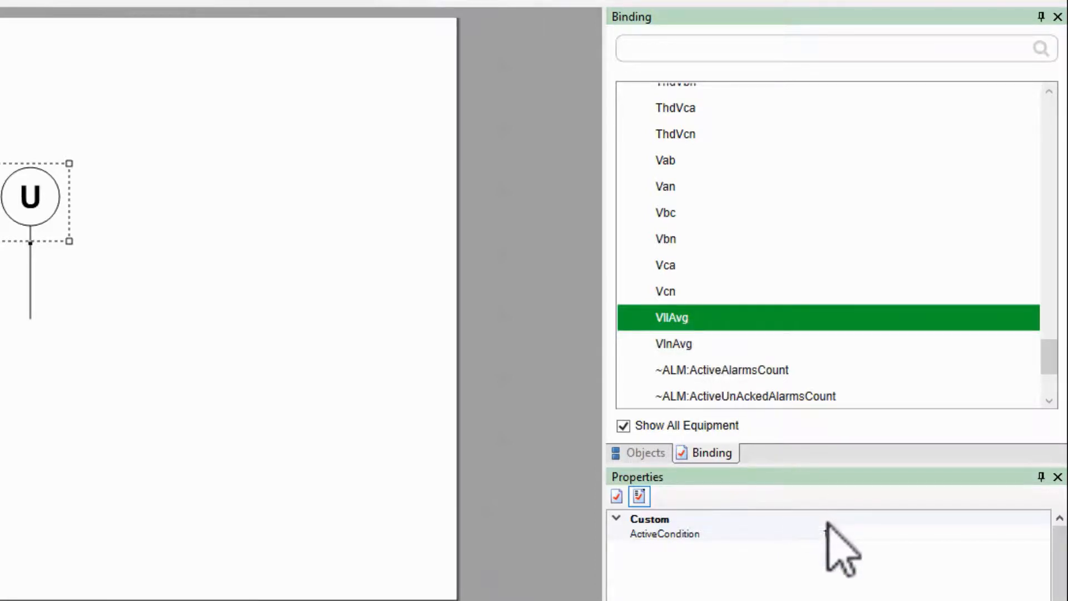
# Append '> 50' to make the condition VllAvg > 50.
pyautogui.click(664, 534)
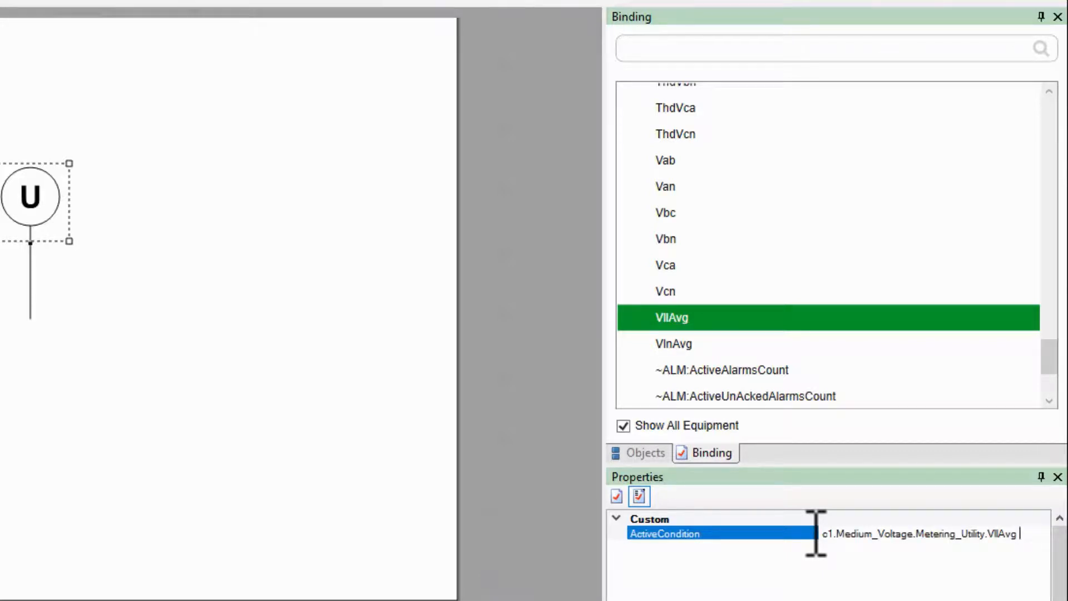
pyautogui.write('> 50')
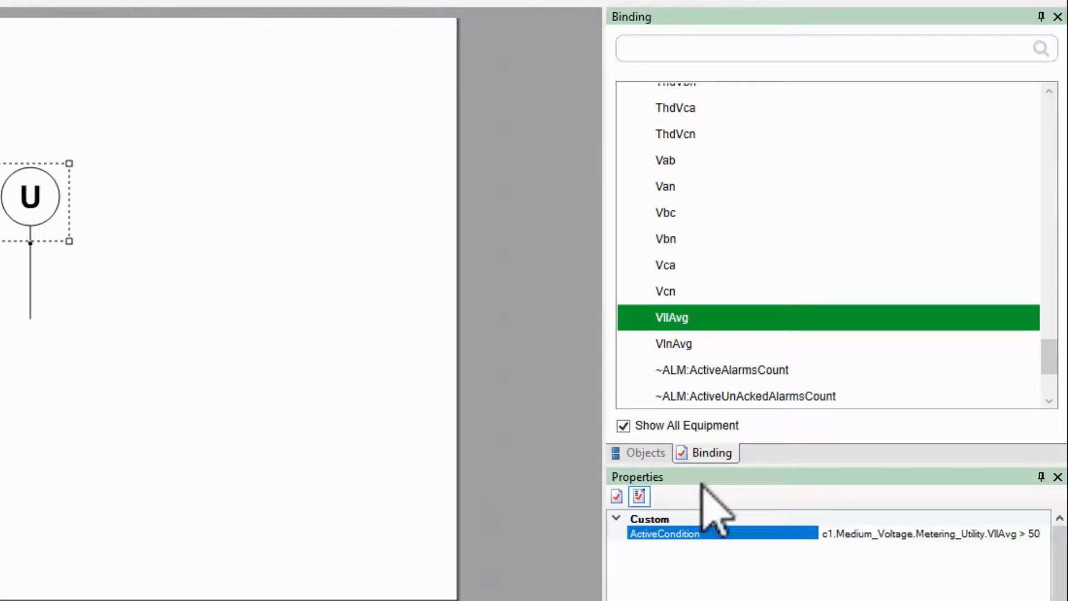
pyautogui.click(646, 452)
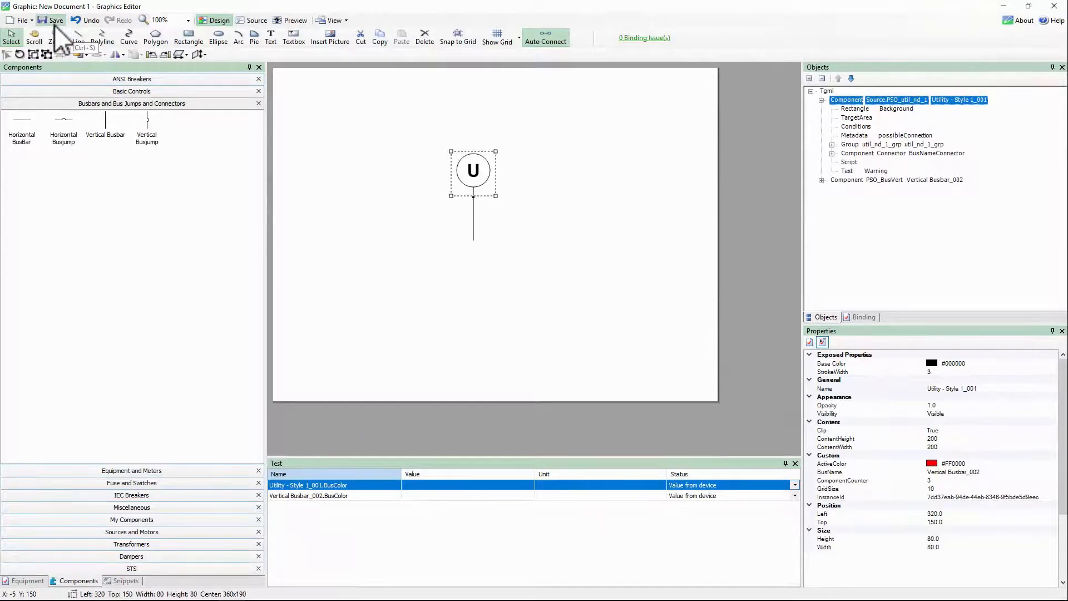
# Save the graphic as 'One Line Diagram' in the TGML folder.
pyautogui.click(55, 20)
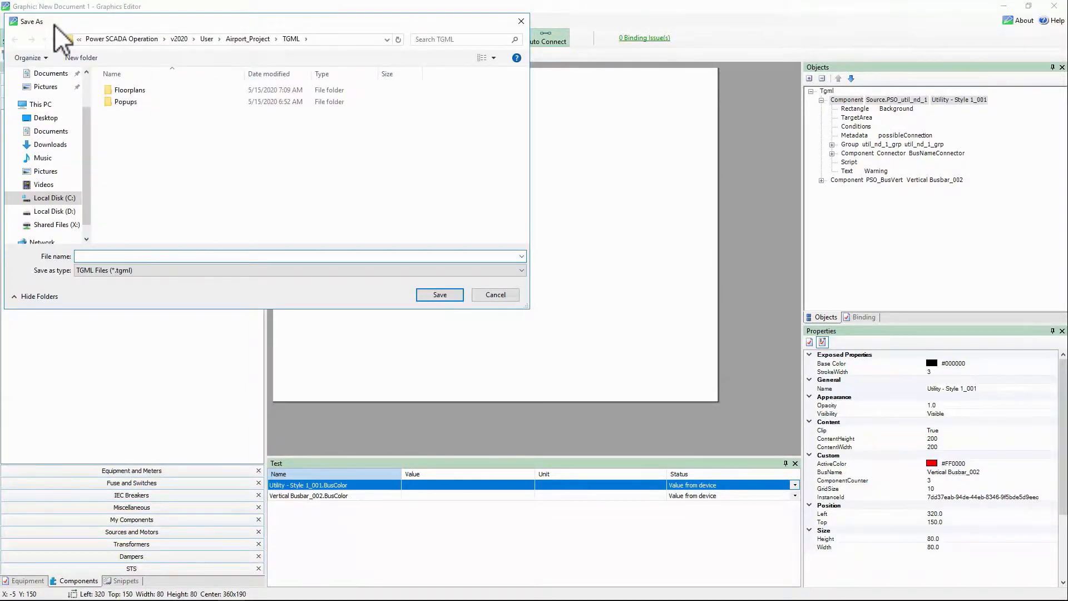
pyautogui.write('One')
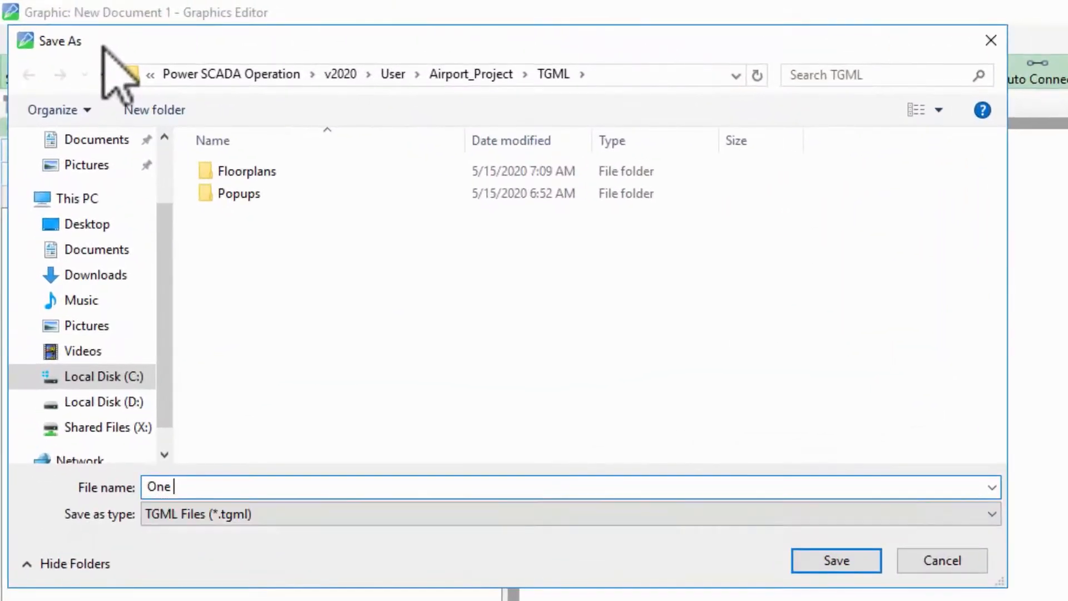
pyautogui.write('Line Diagram')
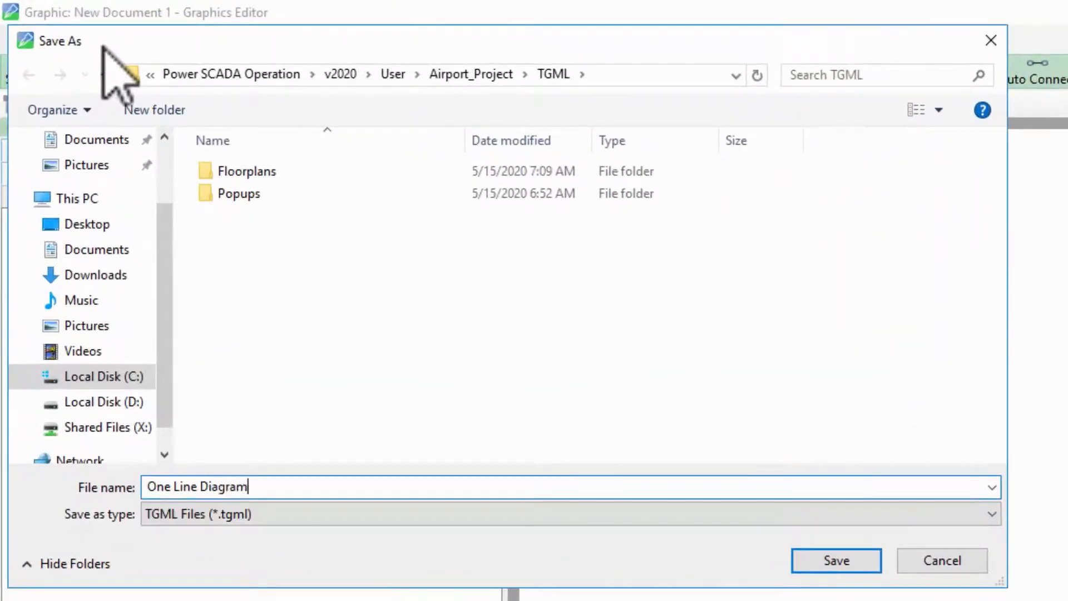
pyautogui.click(835, 560)
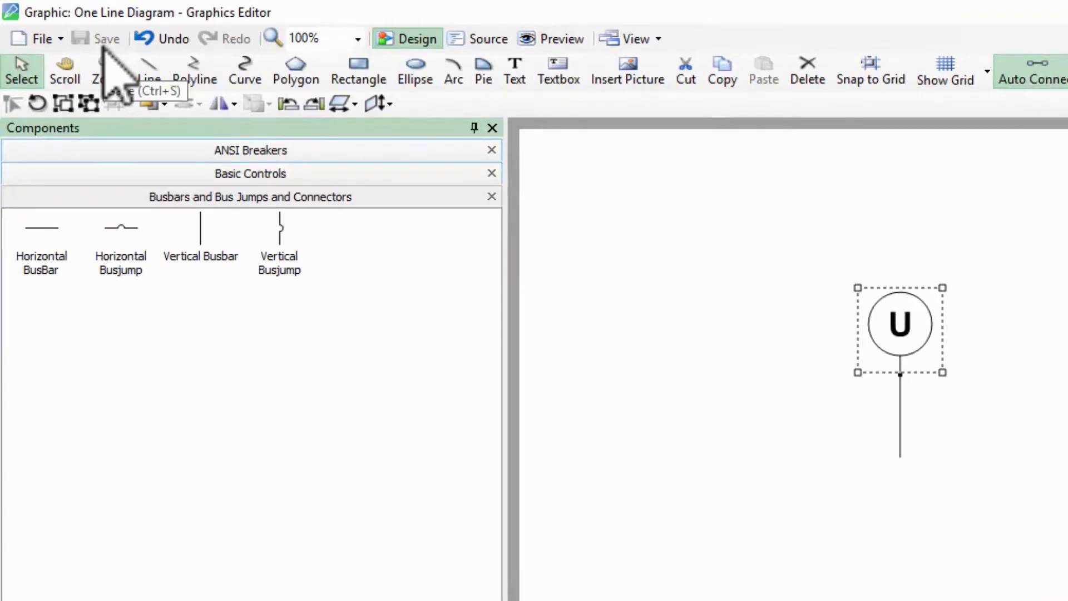
pyautogui.moveTo(122, 65)
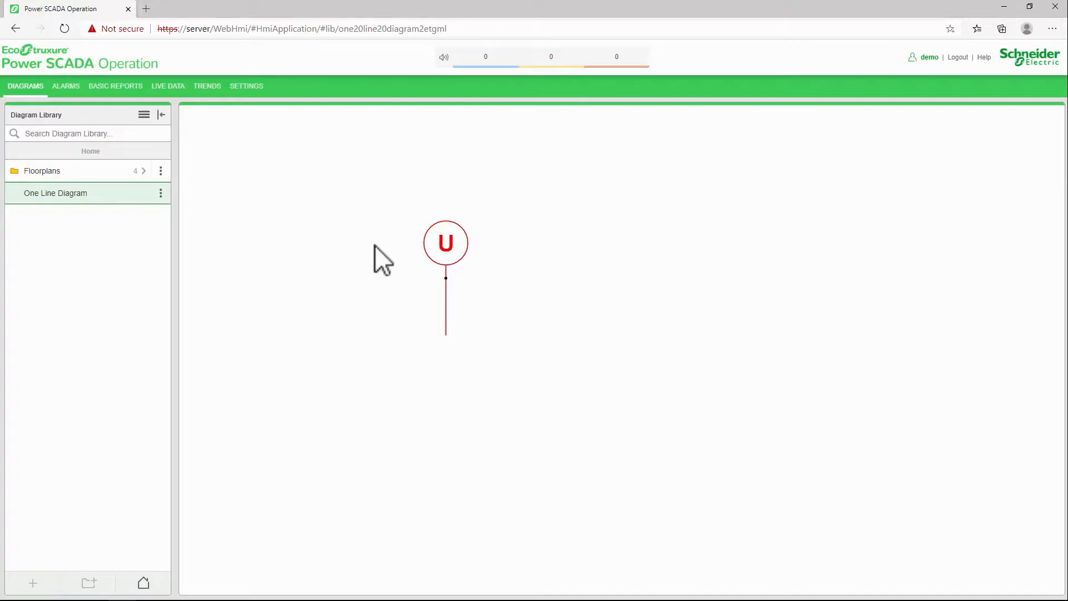
pyautogui.moveTo(404, 282)
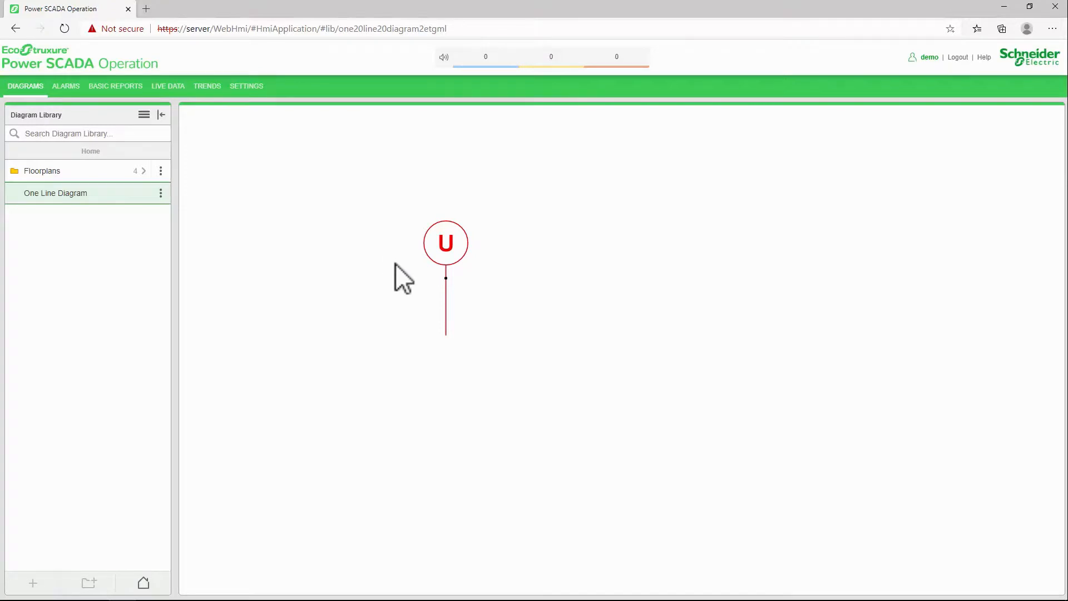
pyautogui.moveTo(429, 330)
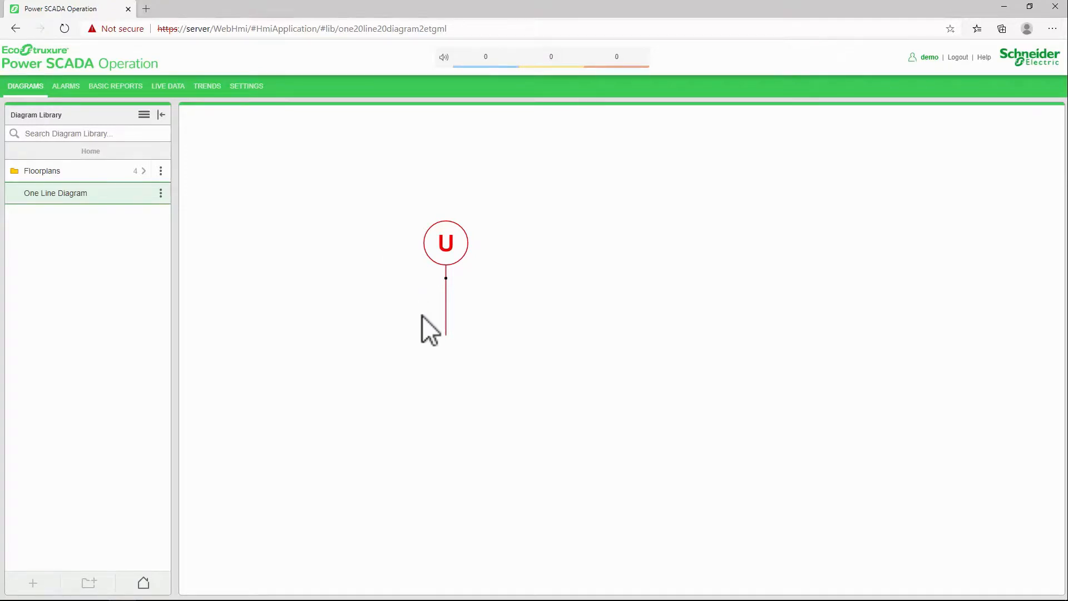
pyautogui.moveTo(397, 280)
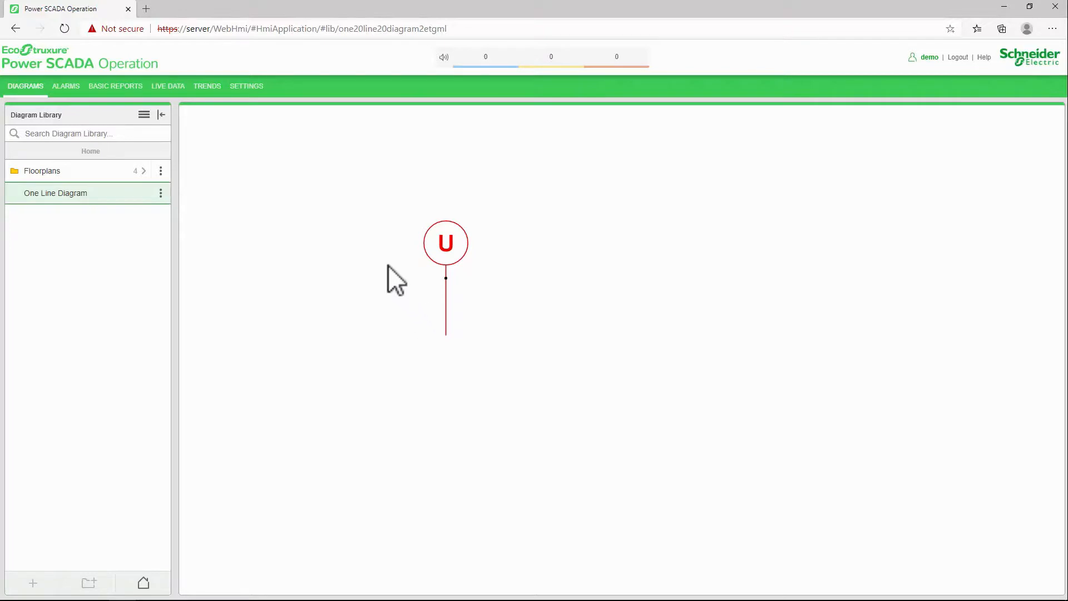
# Open the Live Data page in the web HMI.
pyautogui.click(167, 85)
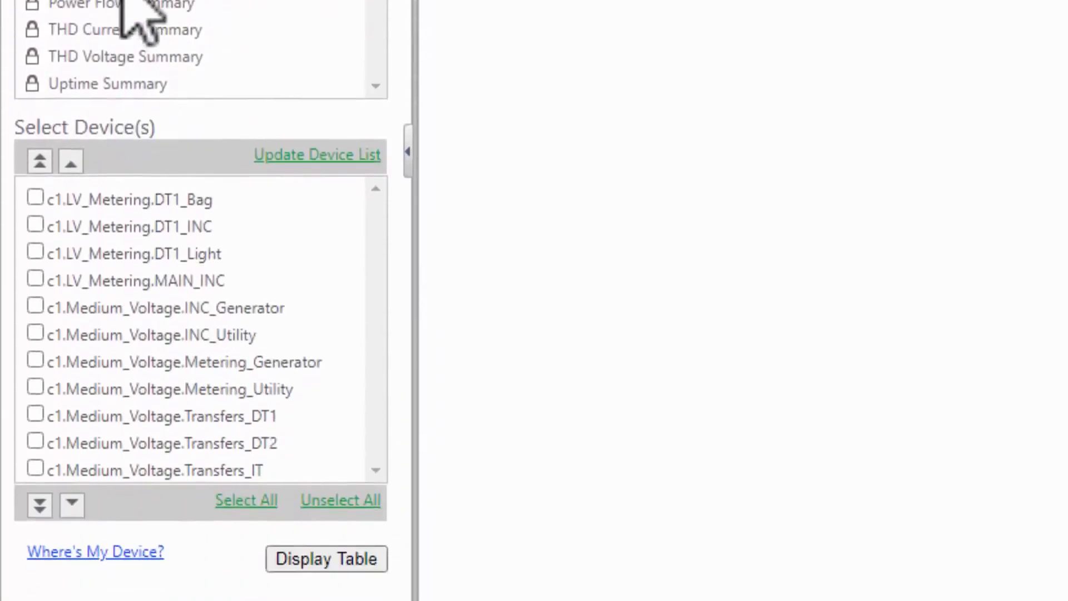
pyautogui.moveTo(51, 422)
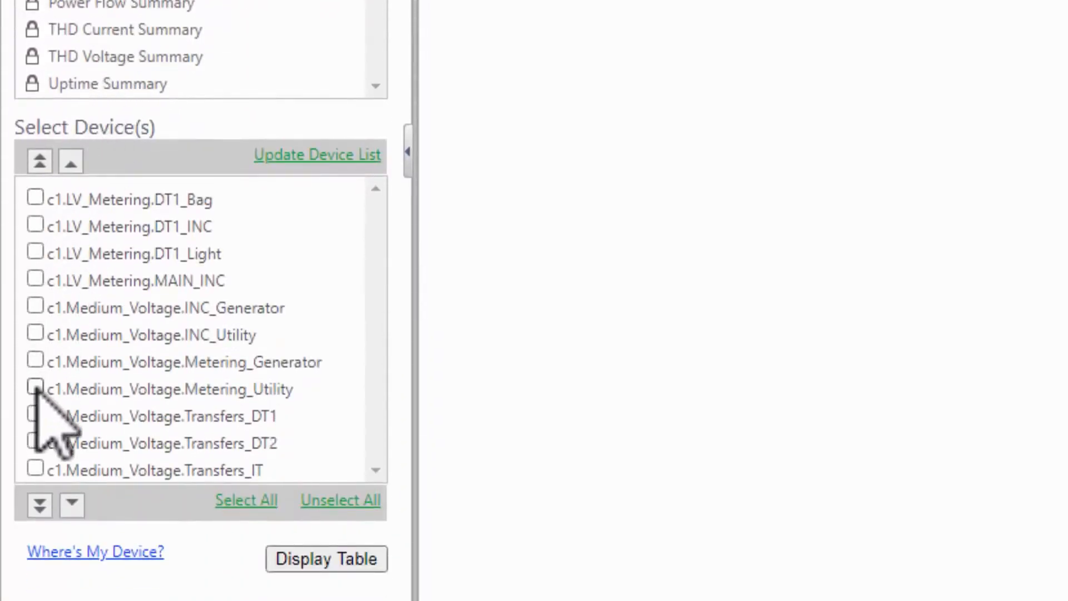
# Display Metering_Utility's readings table, then return to the One Line Diagram.
pyautogui.click(34, 388)
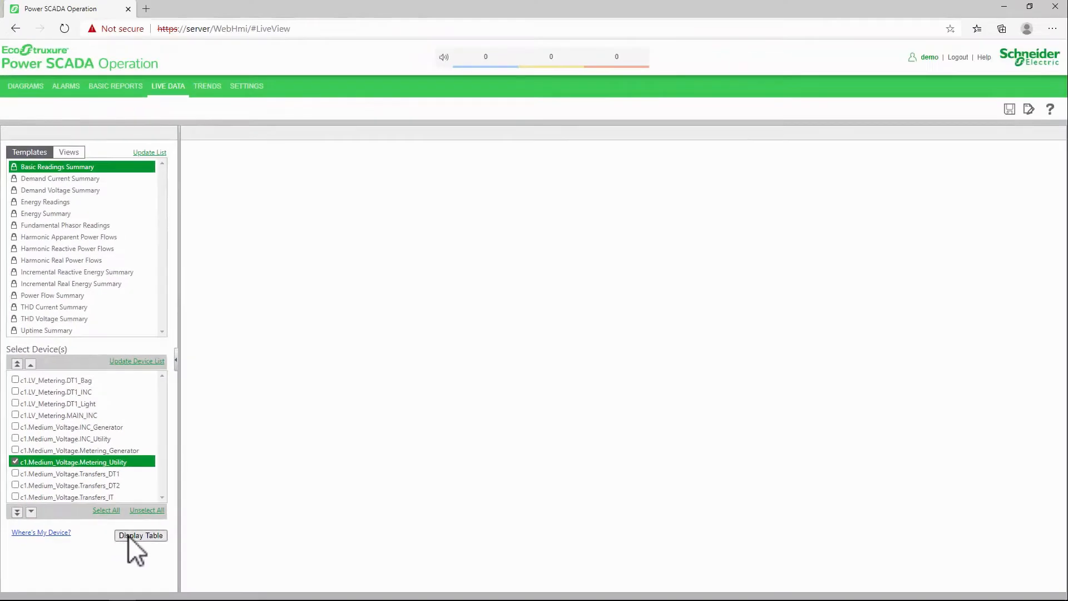
pyautogui.click(140, 535)
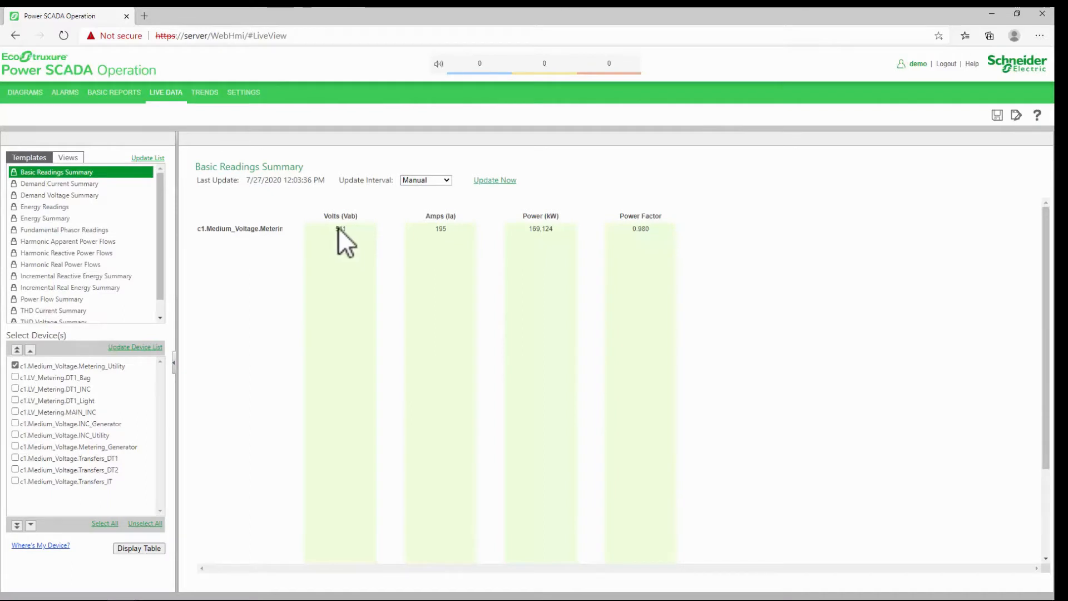
pyautogui.click(24, 91)
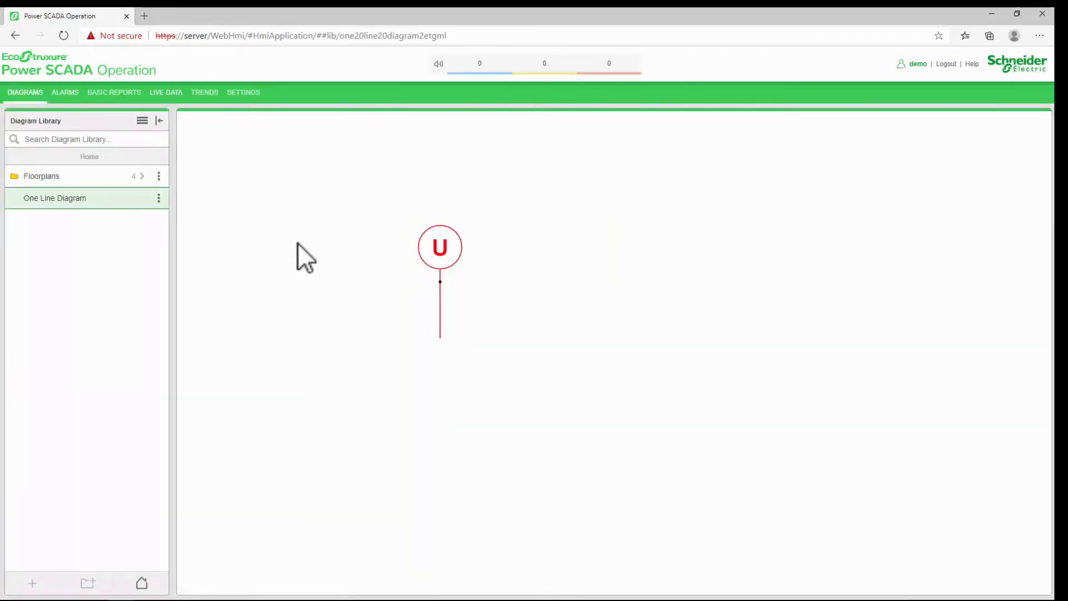
pyautogui.moveTo(323, 266)
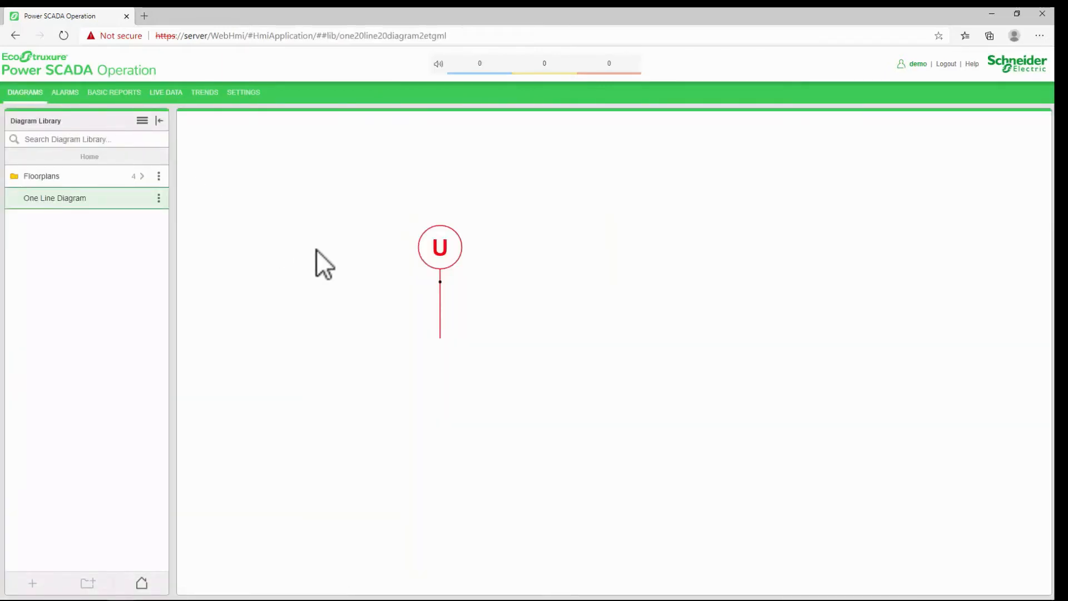